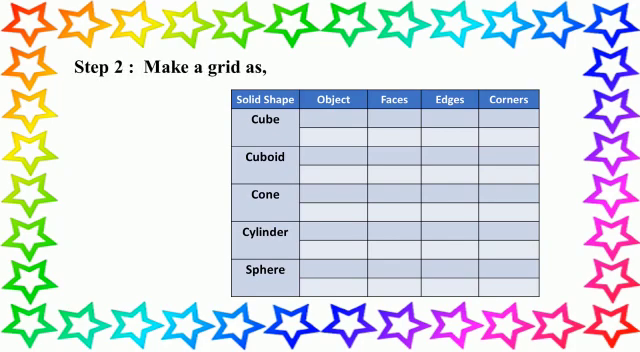
{"action": "key", "text": "right"}
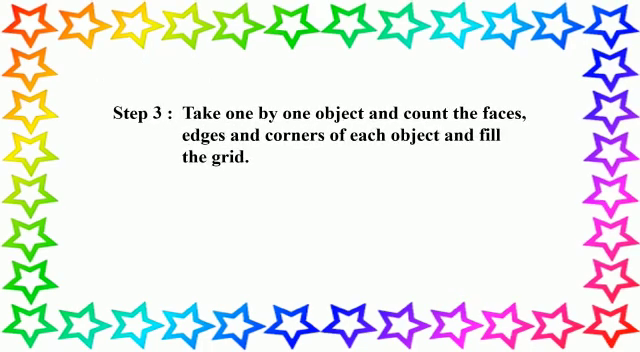